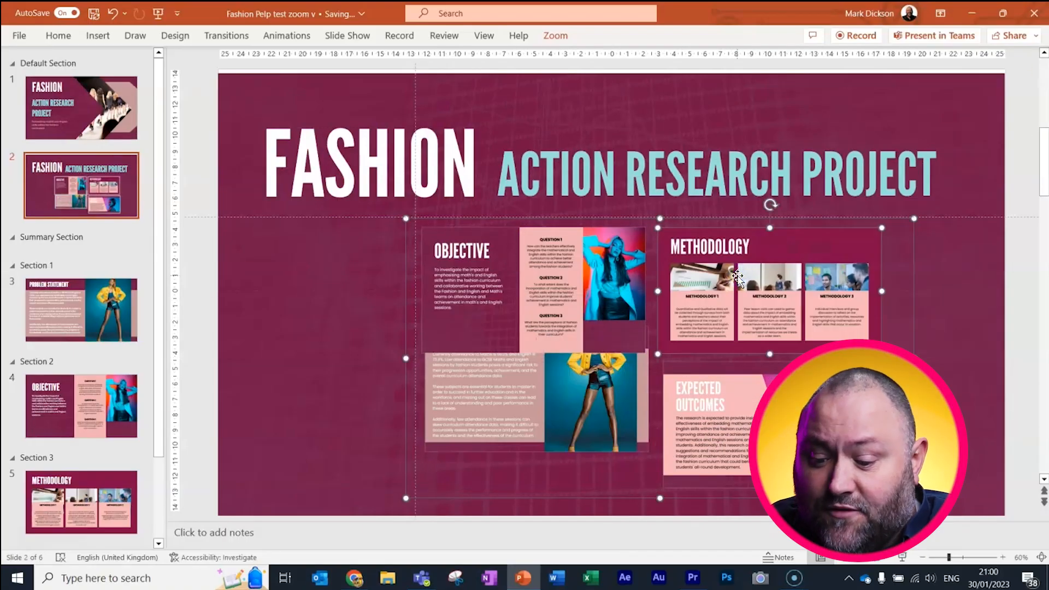
# - Leave Return to Zoom on and turn off Zoom Transition for slide 2's summary zoom
pyautogui.click(57, 36)
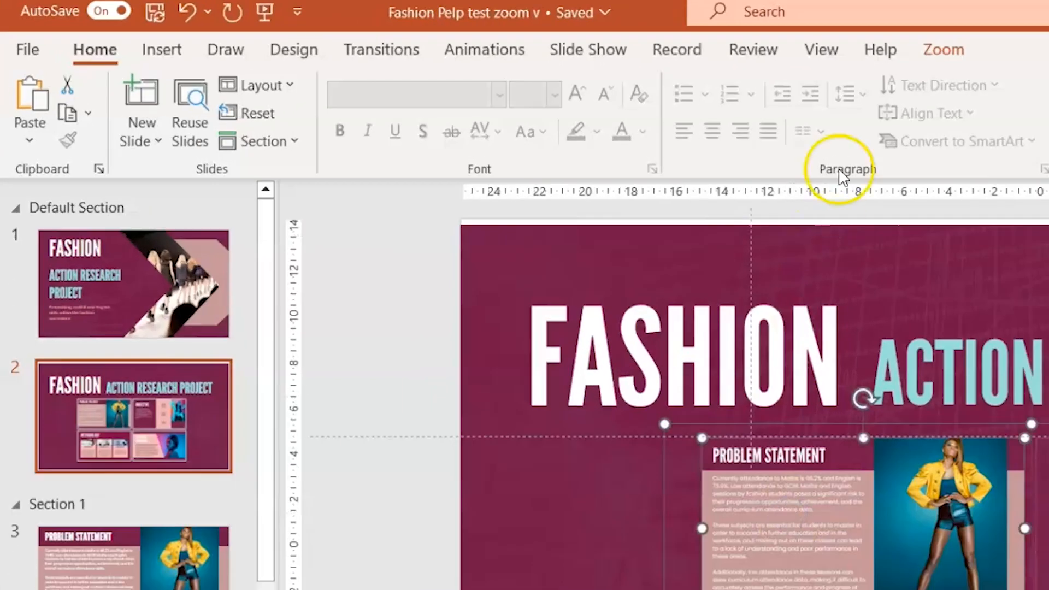
pyautogui.click(942, 49)
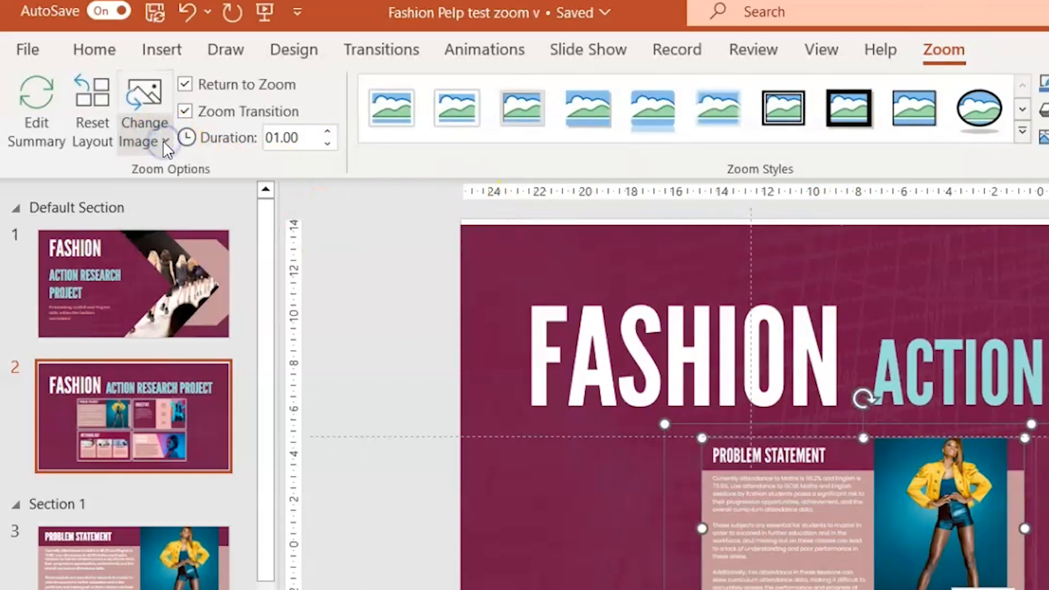
pyautogui.click(185, 84)
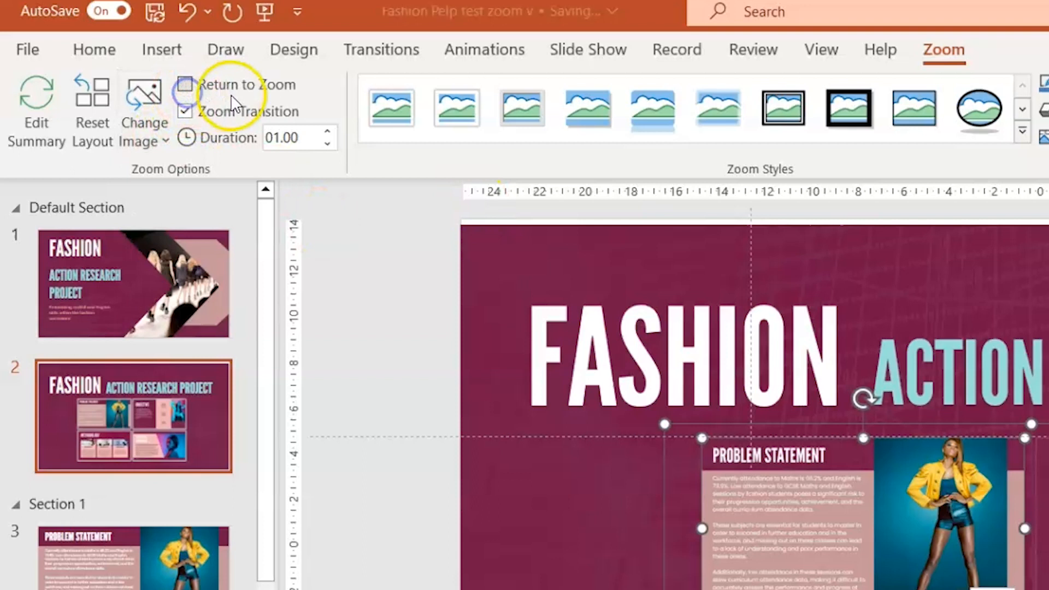
pyautogui.click(185, 84)
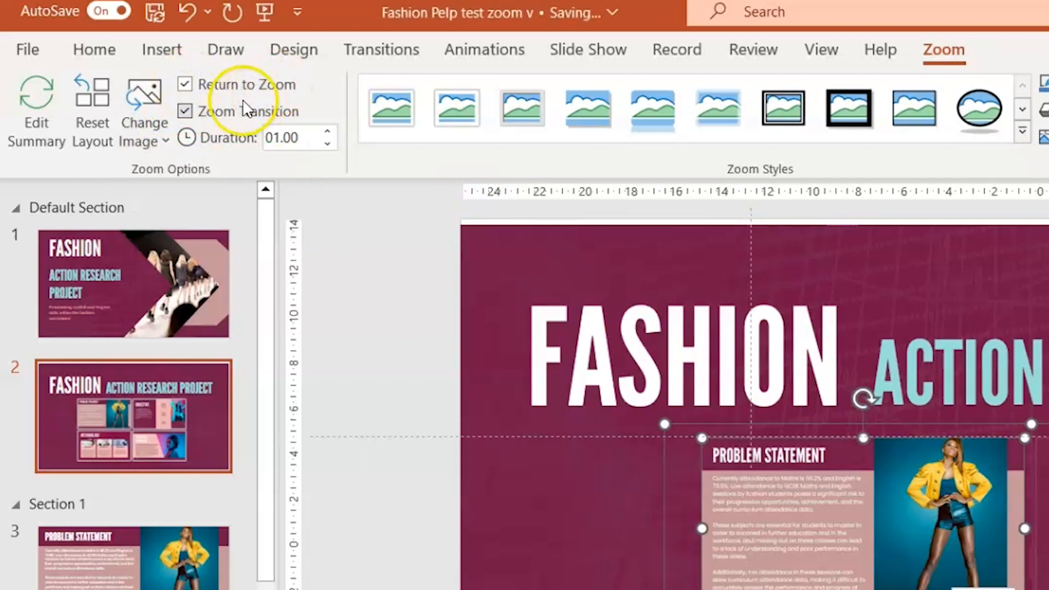
pyautogui.click(185, 111)
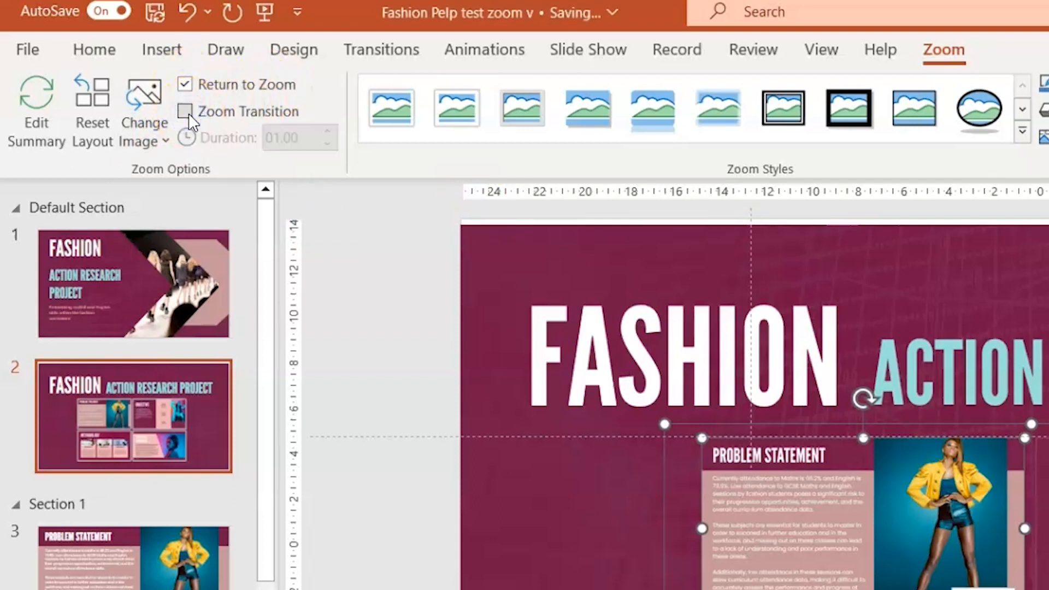